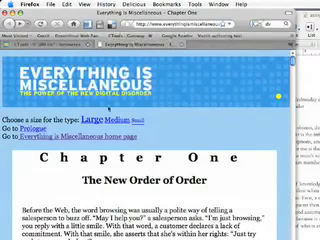
{"action": "scroll", "scroll_direction": "down", "scroll_amount": 3}
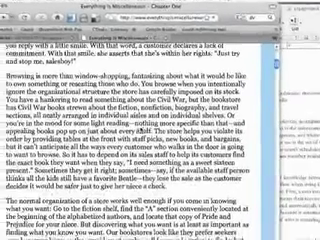
{"action": "scroll", "scroll_direction": "down", "scroll_amount": 3}
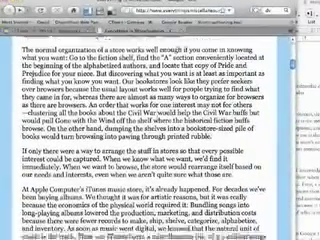
{"action": "scroll", "scroll_direction": "down", "scroll_amount": 3}
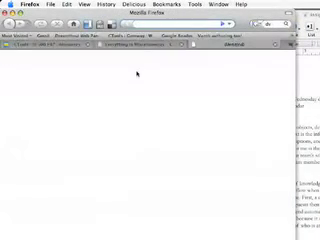
{"action": "type", "text": "facebook.com/"}
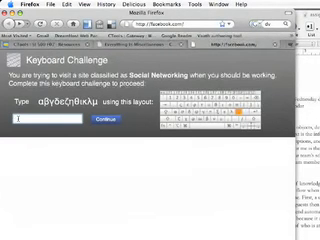
{"action": "type", "text": "αβ"}
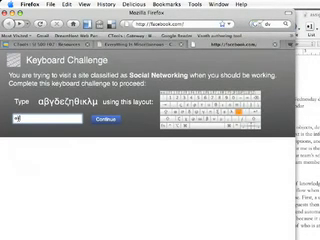